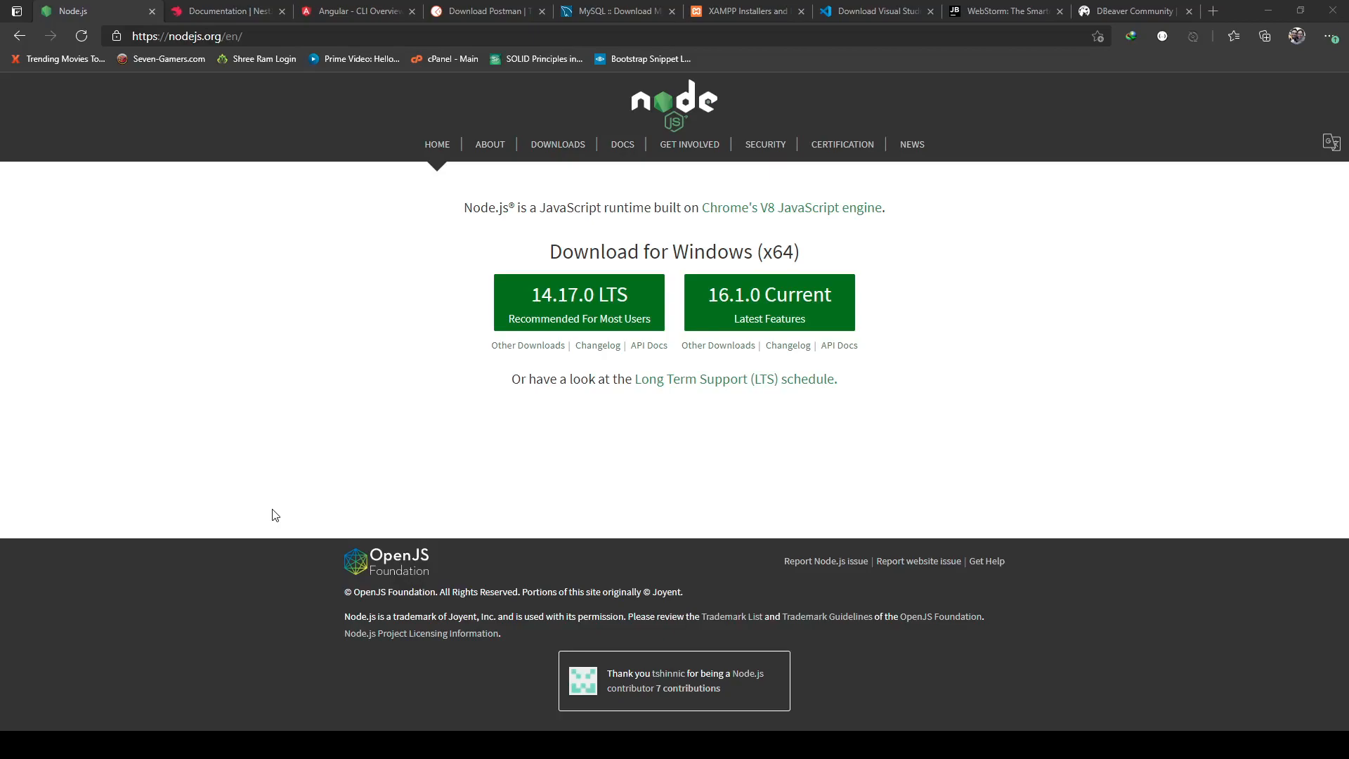
{"action": "mouse_move", "coordinate": [253, 408]}
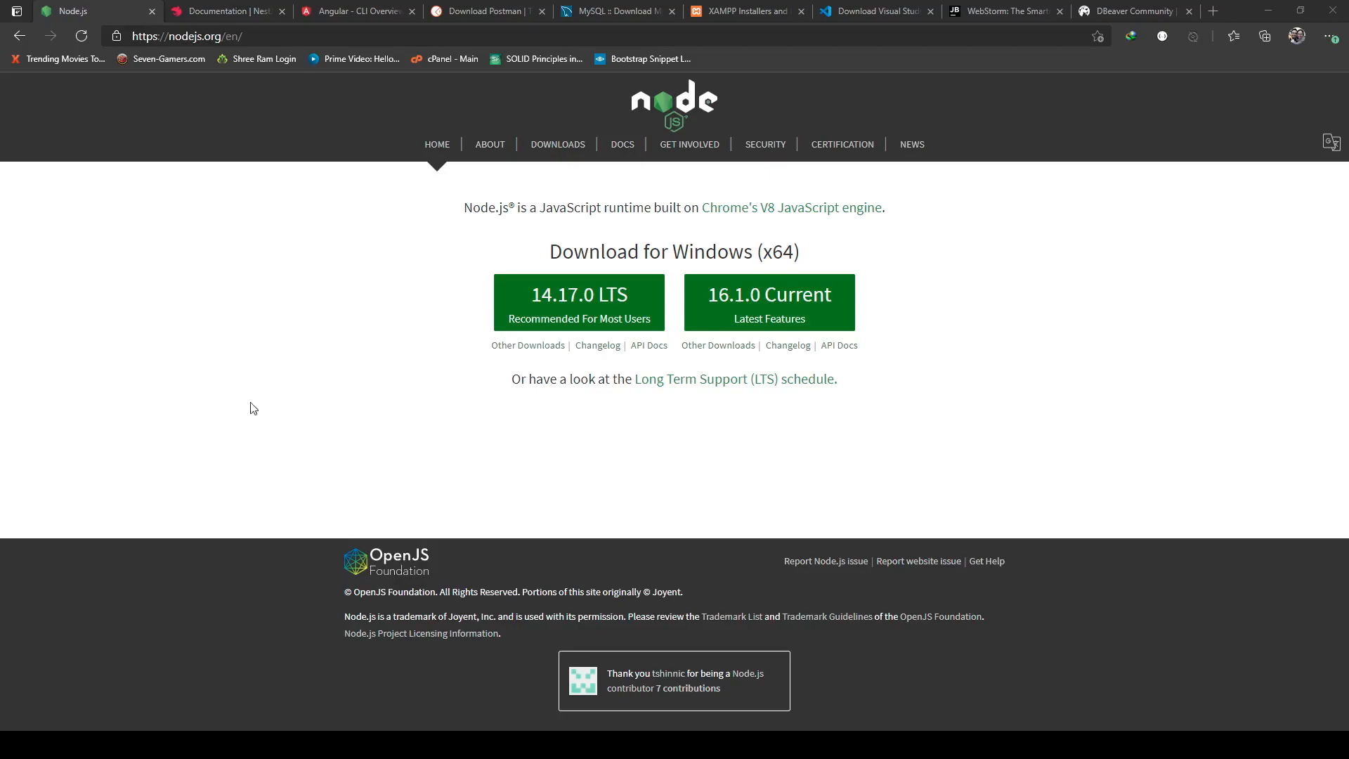
Switch to the 'Documentation | NestJS' tab showing the Nest CLI installation commands
{"action": "left_click", "coordinate": [225, 11]}
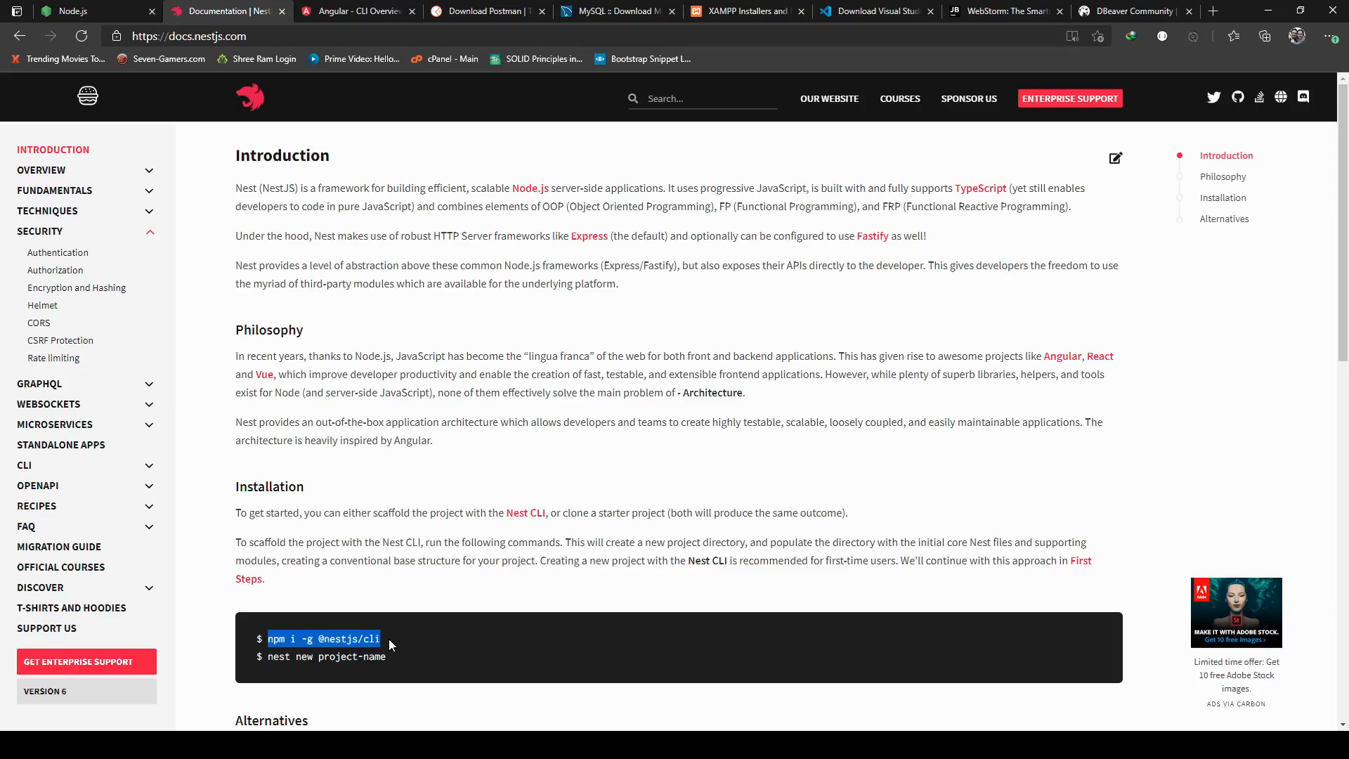
{"action": "left_click", "coordinate": [362, 12]}
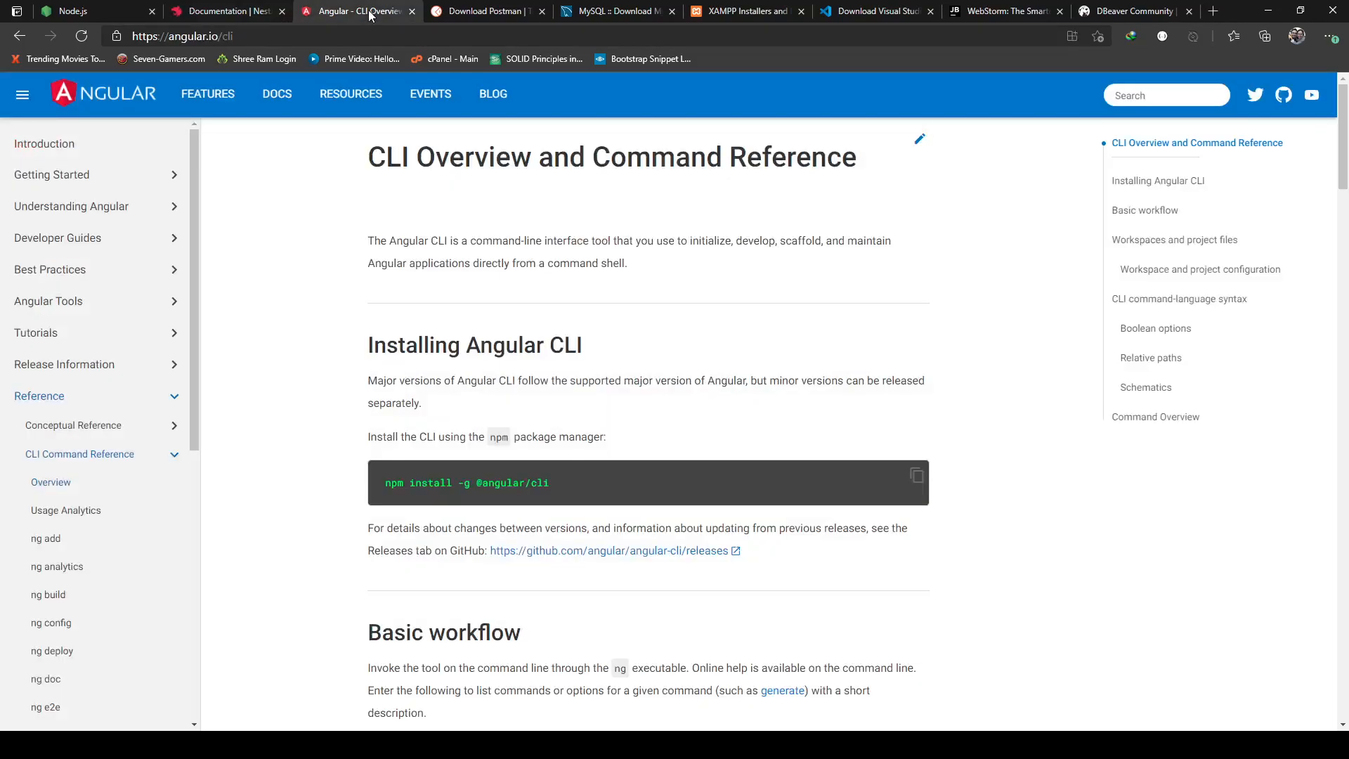
{"action": "left_click_drag", "start_coordinate": [415, 483], "coordinate": [548, 483]}
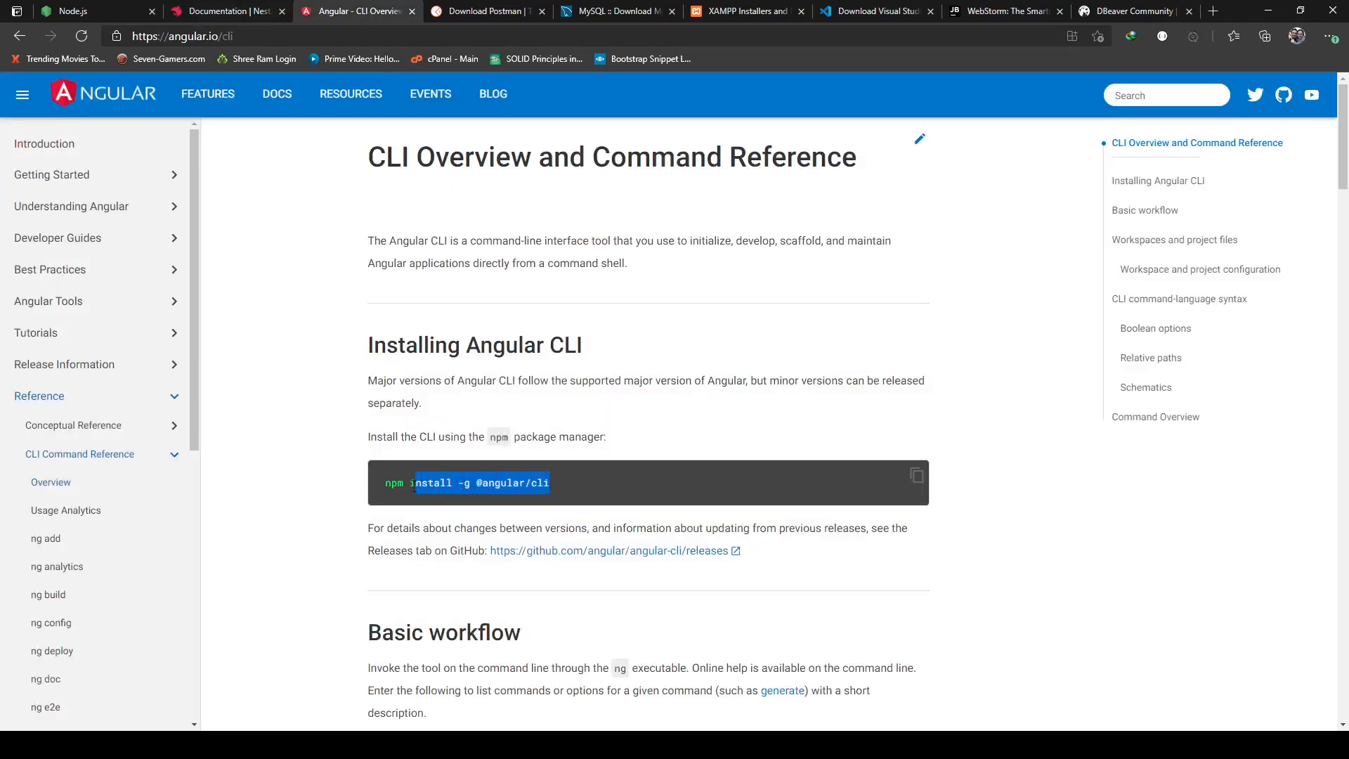
{"action": "left_click_drag", "start_coordinate": [421, 482], "coordinate": [383, 483]}
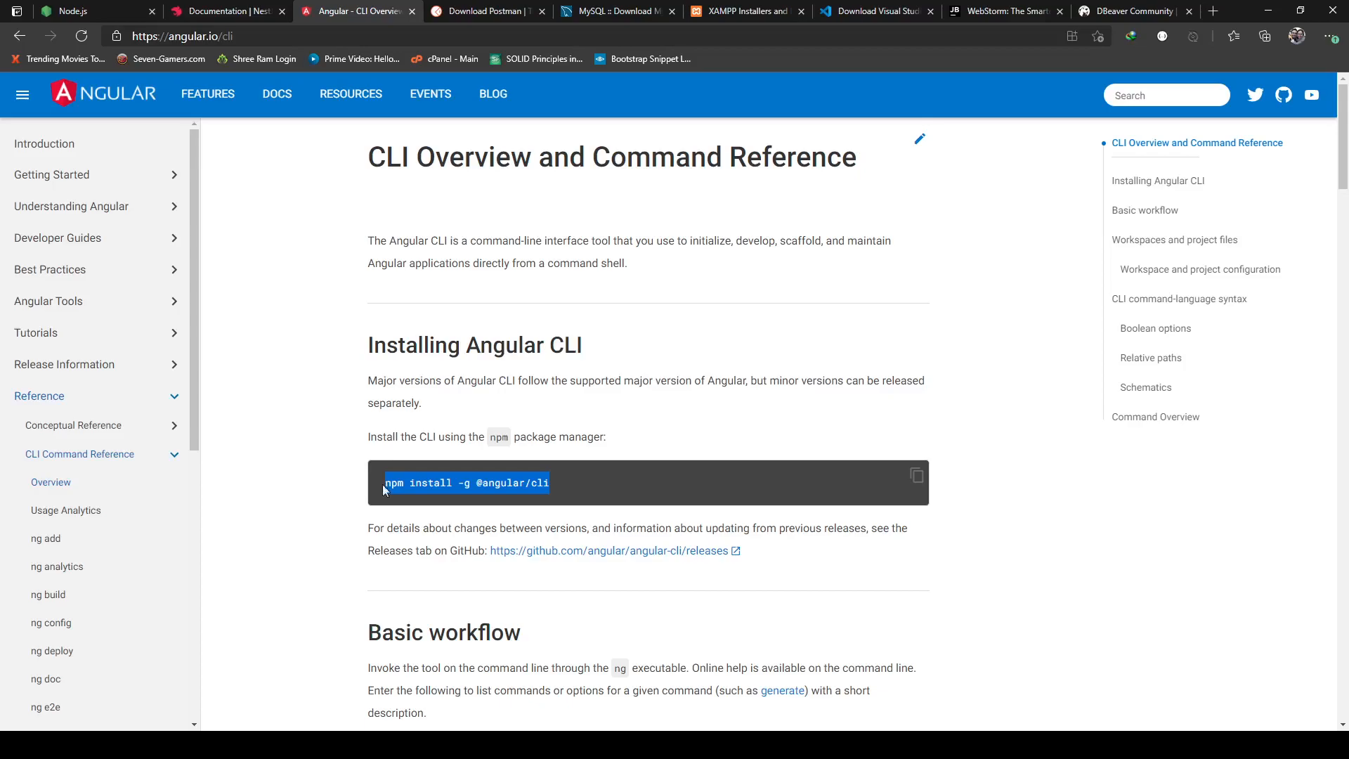
{"action": "mouse_move", "coordinate": [698, 396]}
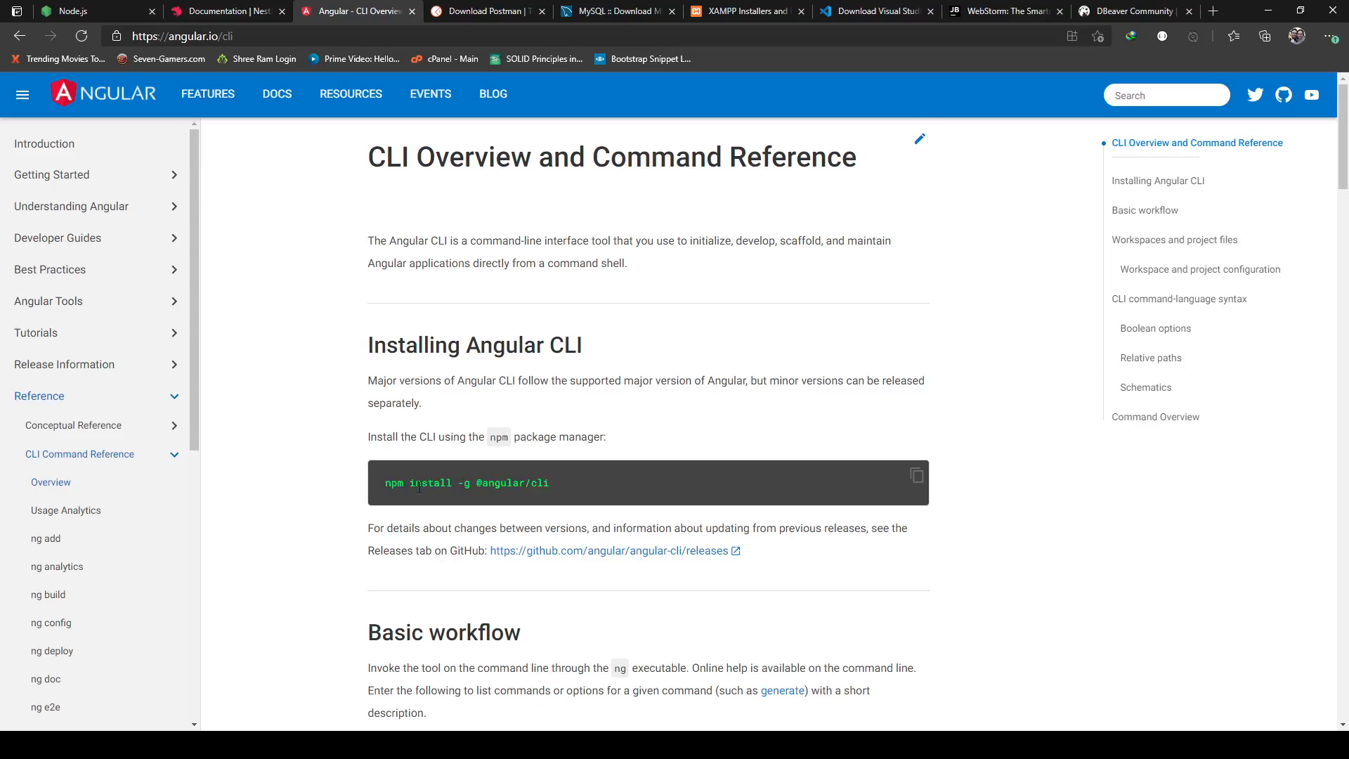
Switch to the 'Download Postman' tab showing the desktop app download
{"action": "left_click", "coordinate": [485, 11]}
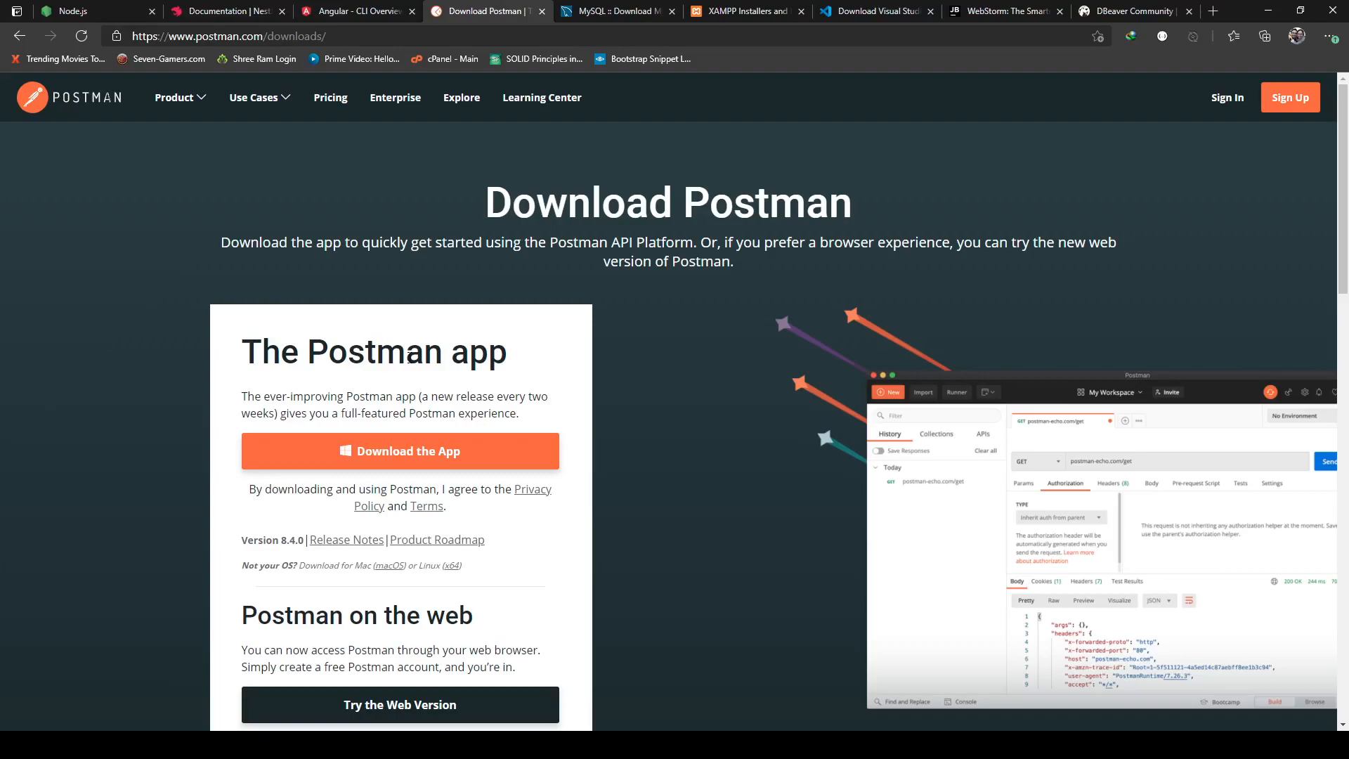
{"action": "mouse_move", "coordinate": [378, 464]}
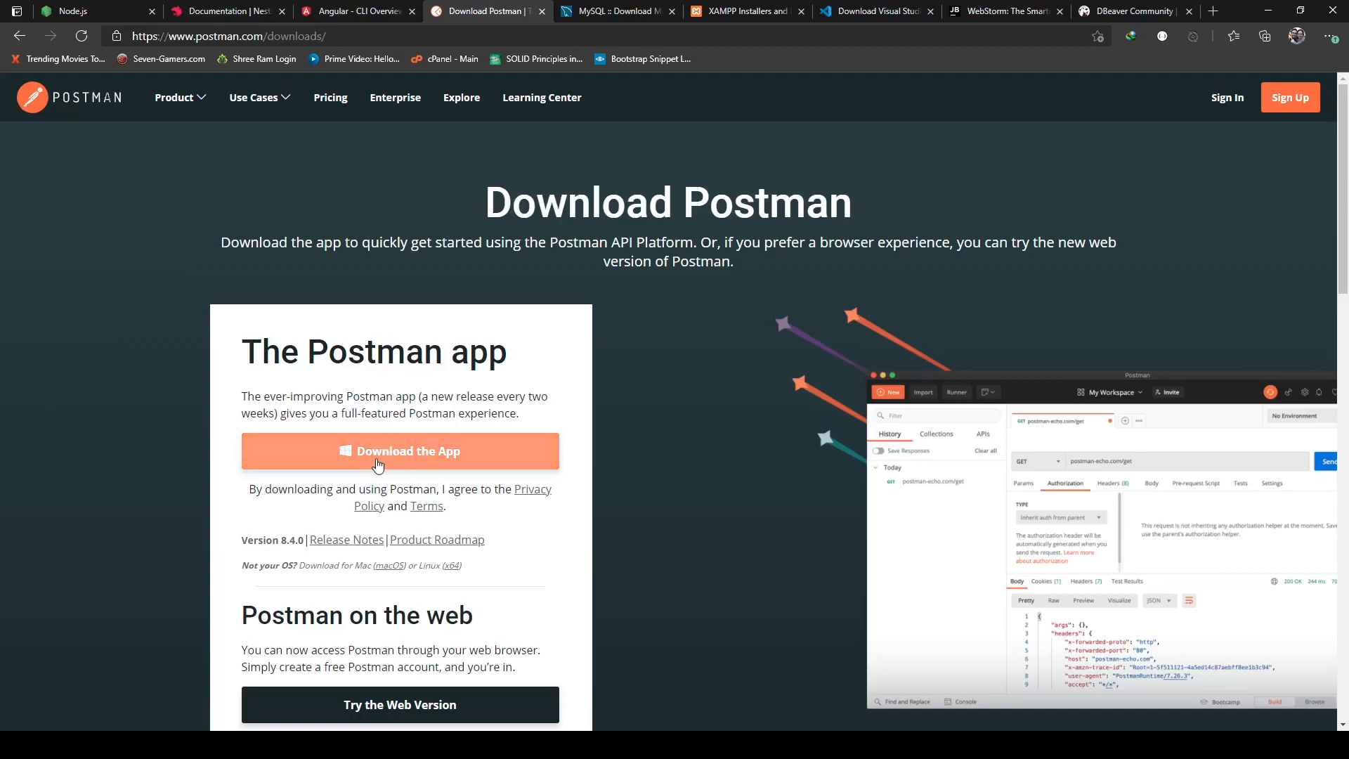
Switch to the MySQL Community Server 8.0.25 downloads tab and select its address
{"action": "left_click", "coordinate": [621, 12]}
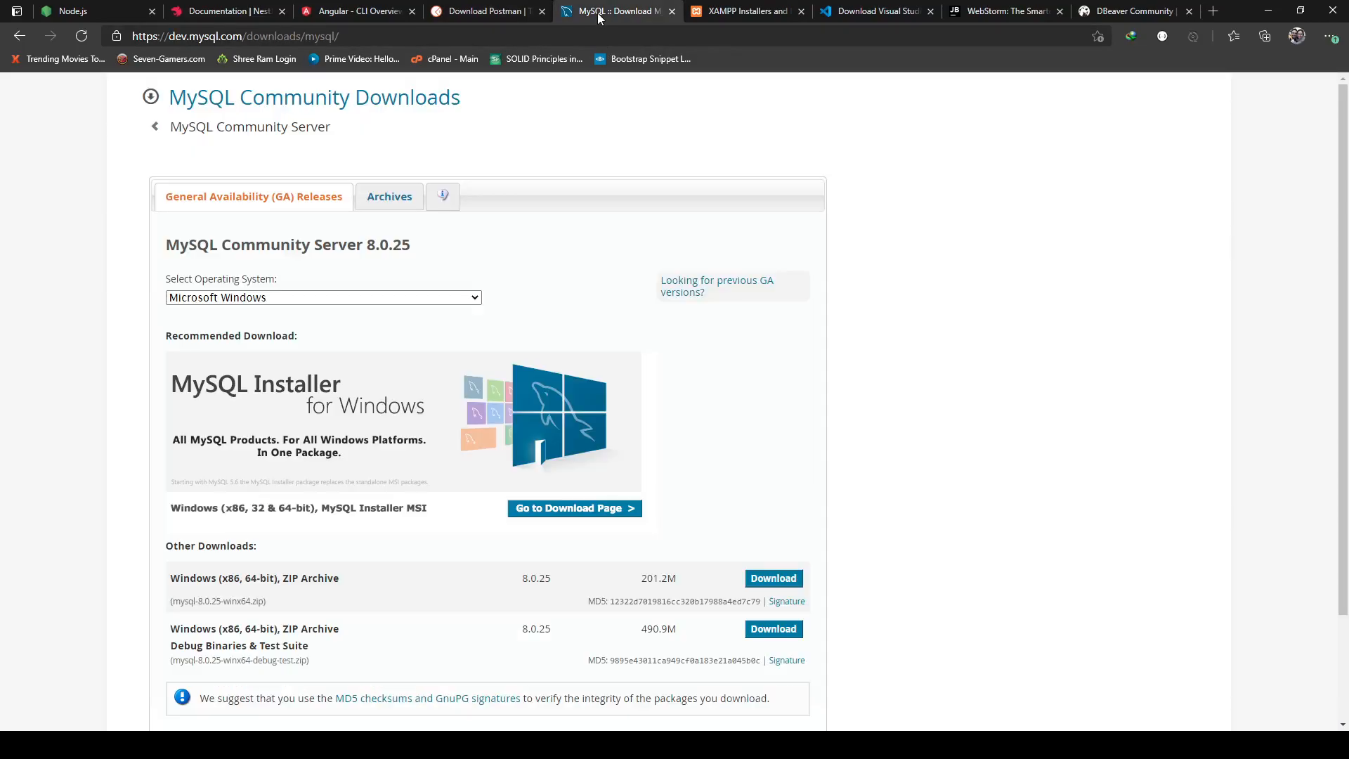
{"action": "mouse_move", "coordinate": [534, 251]}
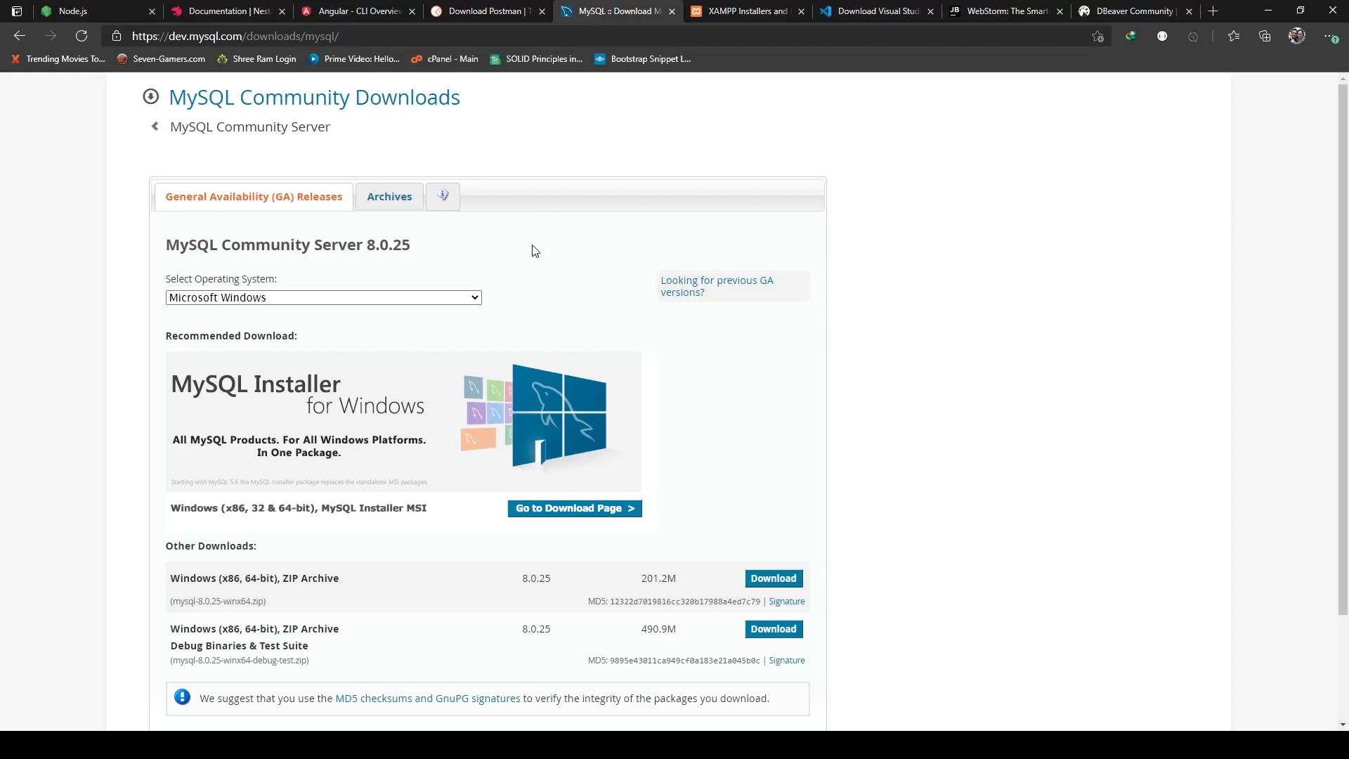
{"action": "left_click", "coordinate": [246, 36]}
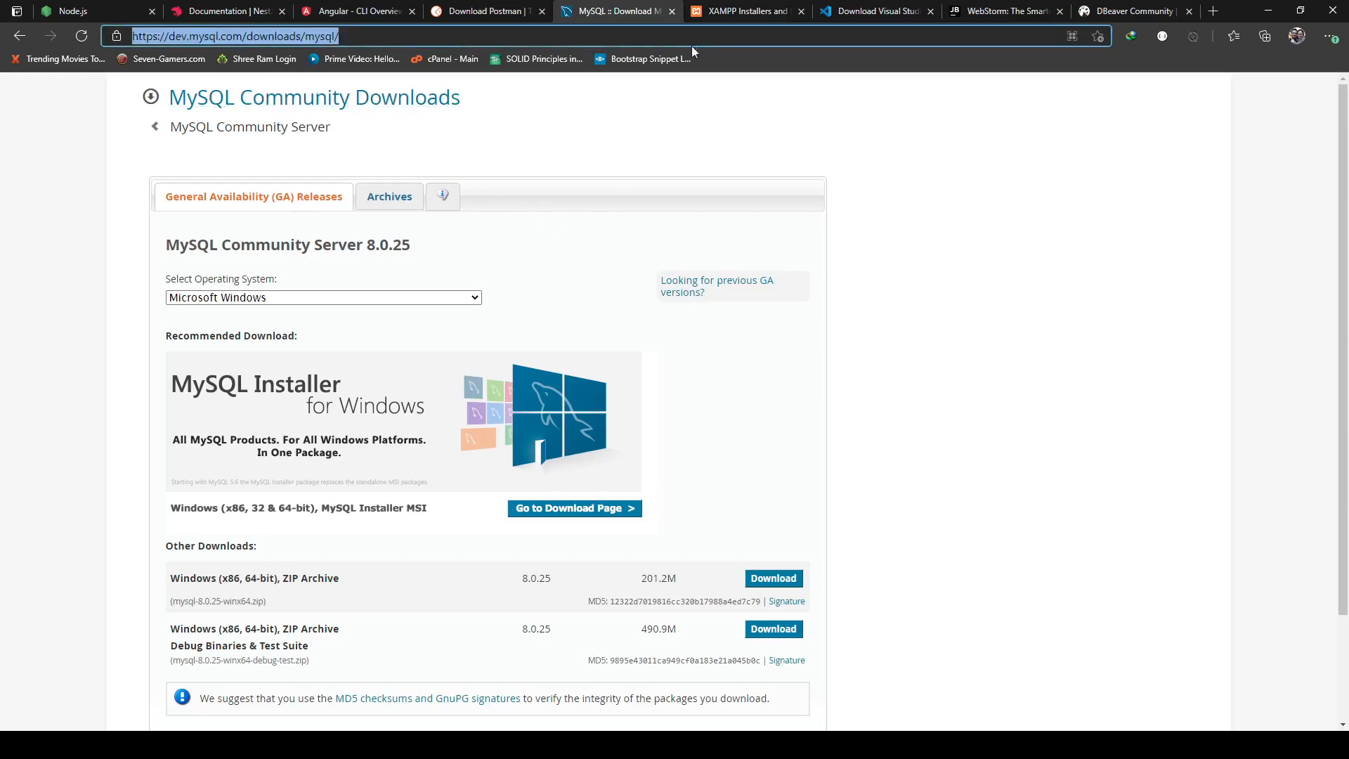
Switch to the XAMPP Installers and Downloads tab on apachefriends.org
{"action": "left_click", "coordinate": [747, 11]}
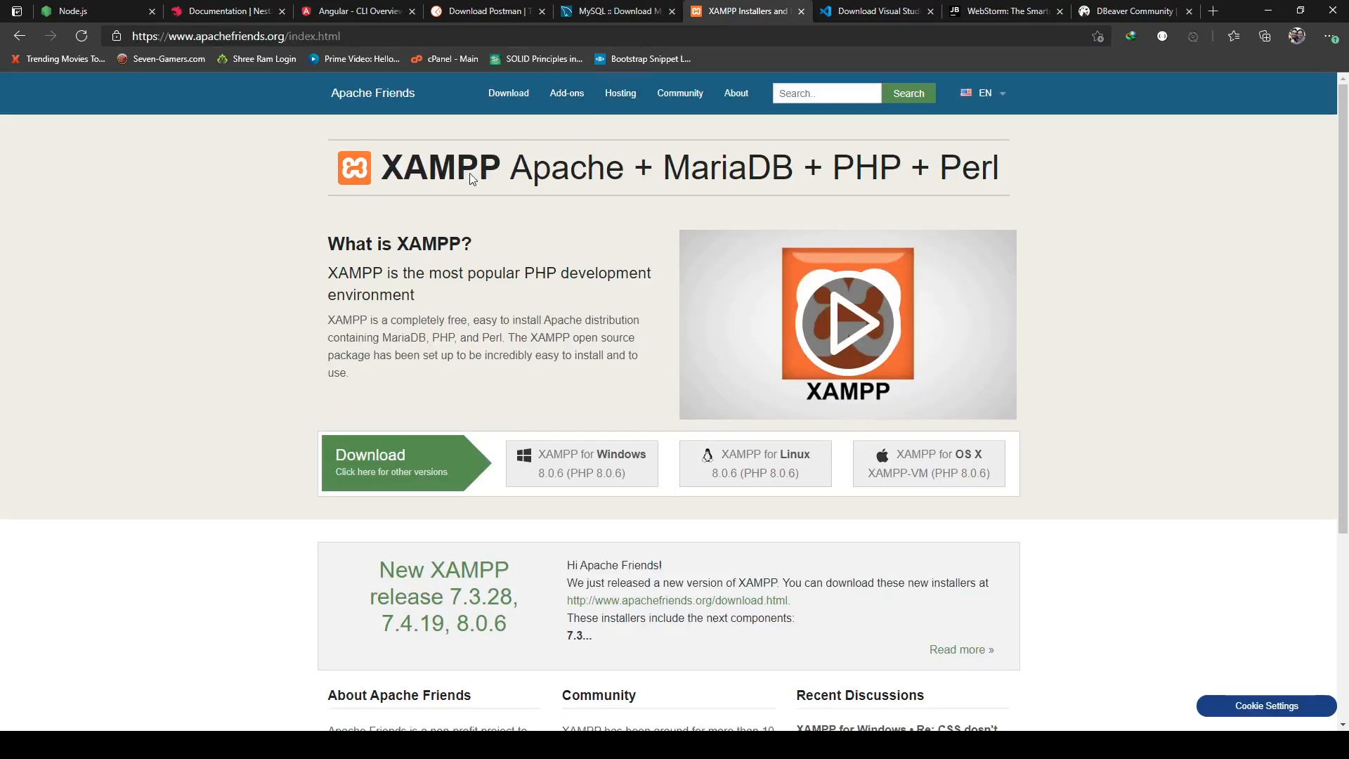
{"action": "mouse_move", "coordinate": [492, 182]}
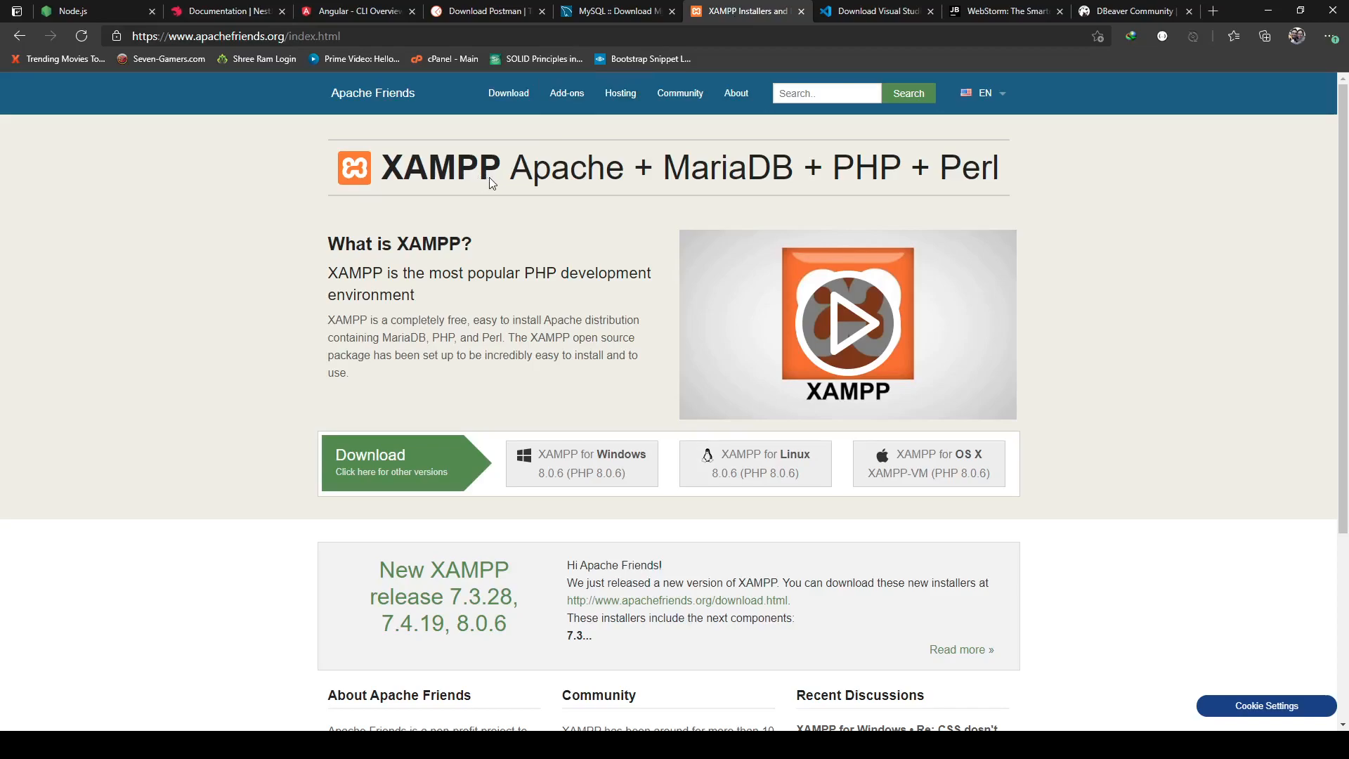
{"action": "mouse_move", "coordinate": [739, 182]}
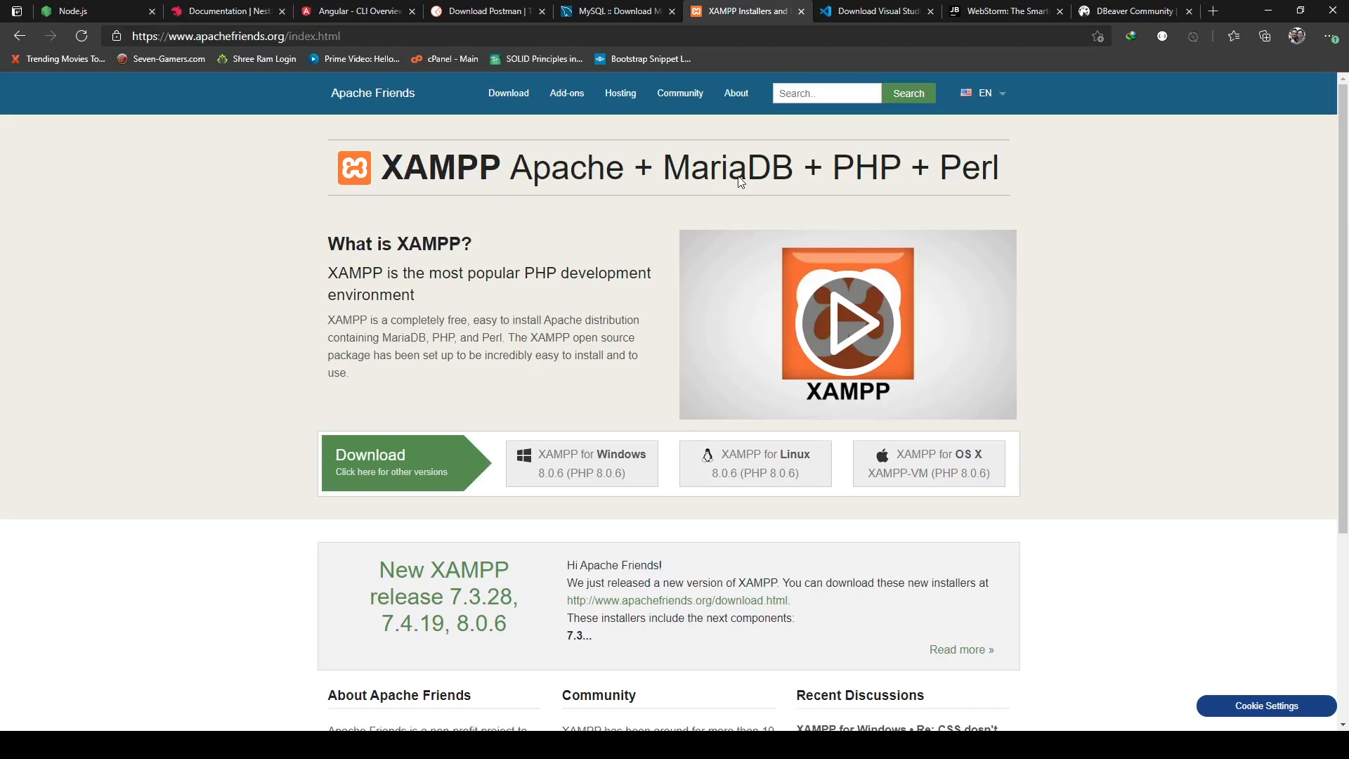
{"action": "mouse_move", "coordinate": [506, 346]}
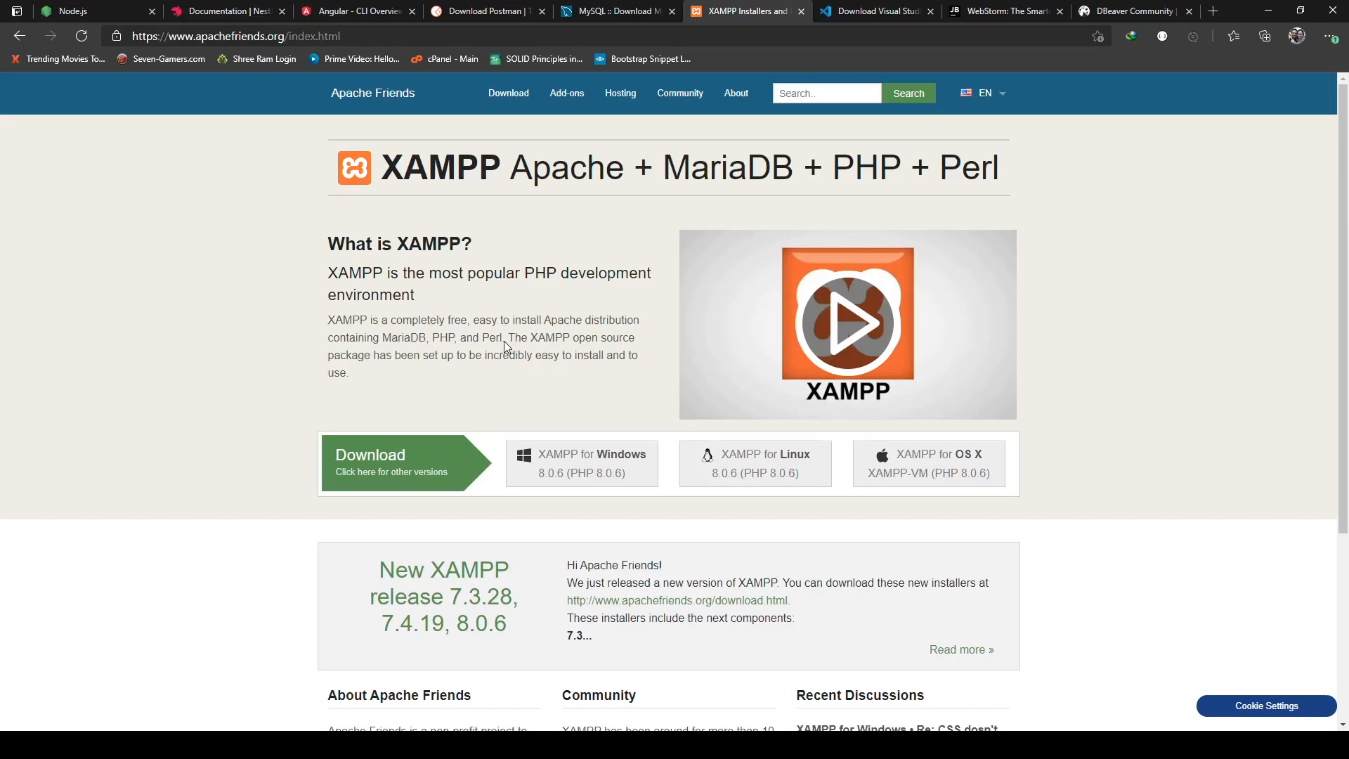
{"action": "mouse_move", "coordinate": [538, 304]}
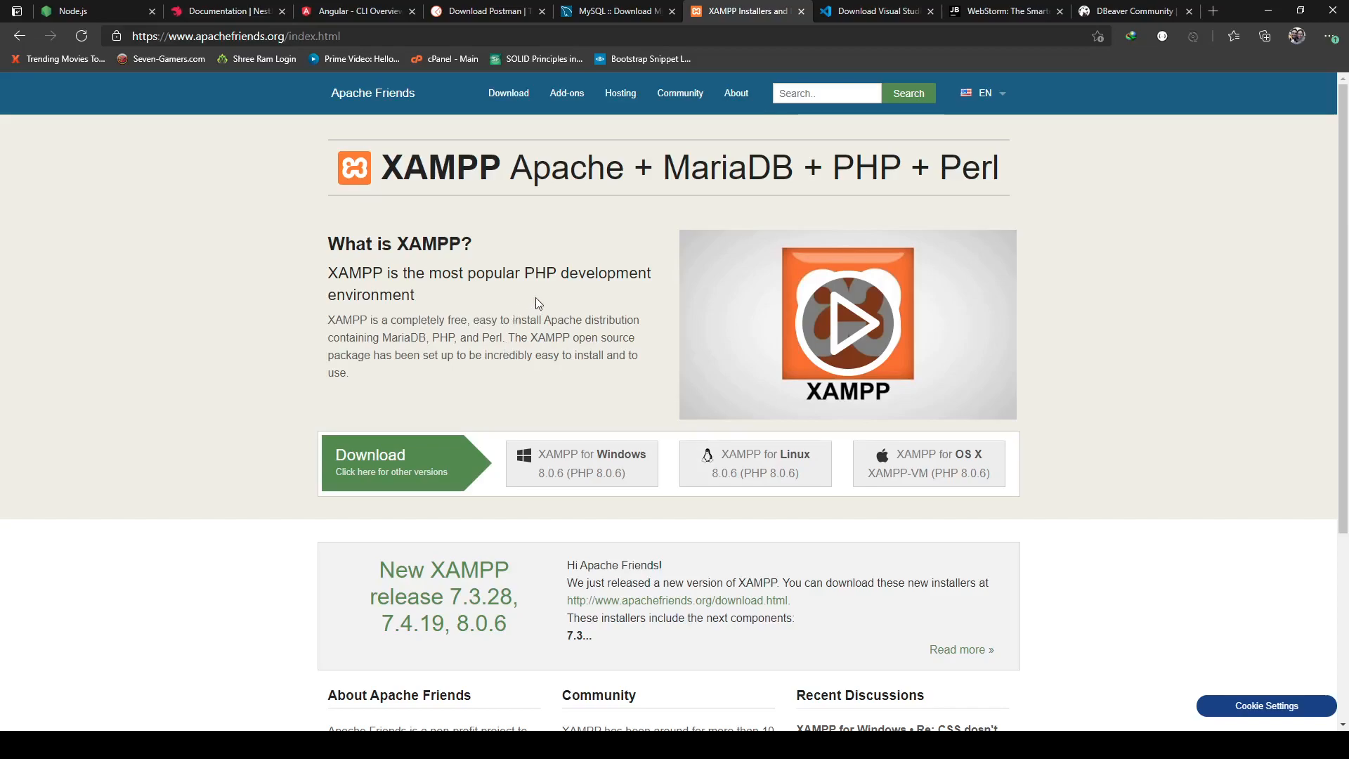
{"action": "mouse_move", "coordinate": [859, 5]}
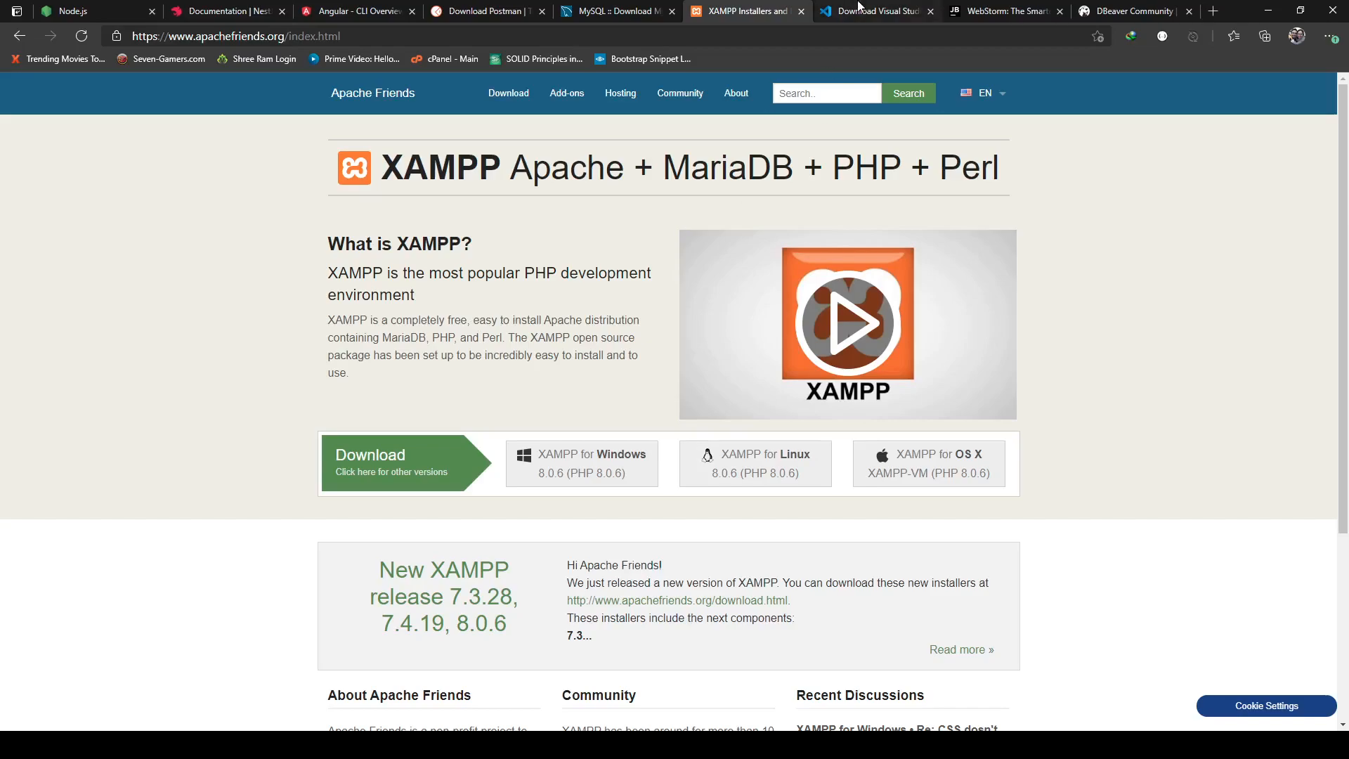
Switch to the code.visualstudio.com/download tab with Windows, Linux and Mac installers
{"action": "left_click", "coordinate": [878, 11]}
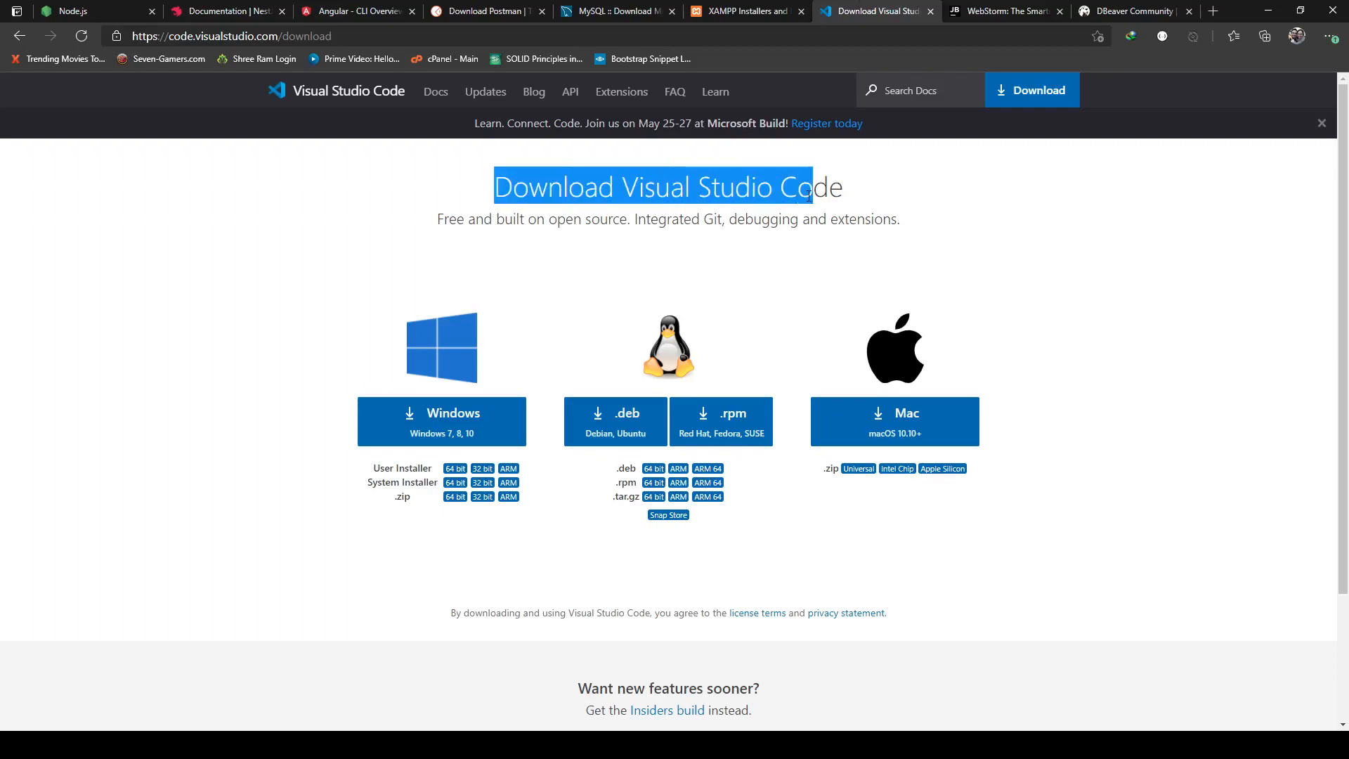
{"action": "mouse_move", "coordinate": [237, 172]}
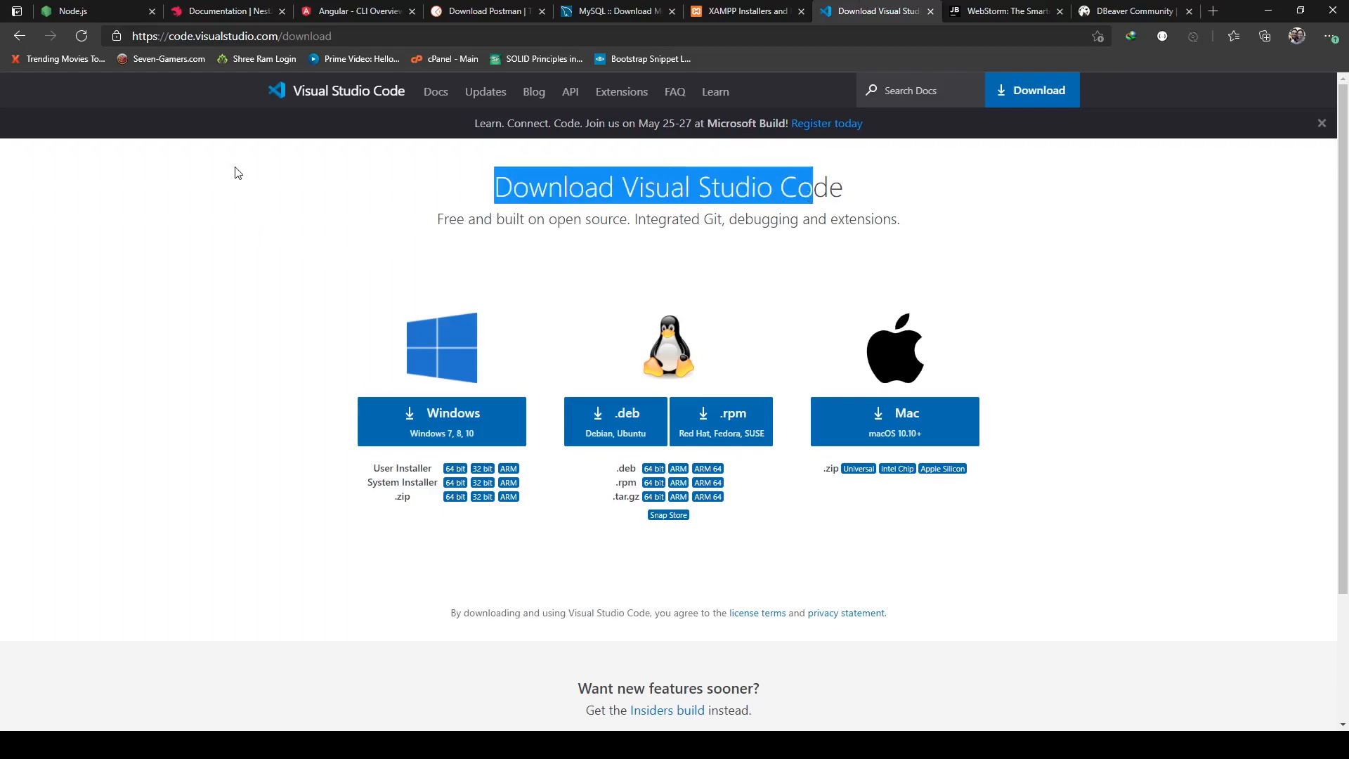
{"action": "mouse_move", "coordinate": [293, 366]}
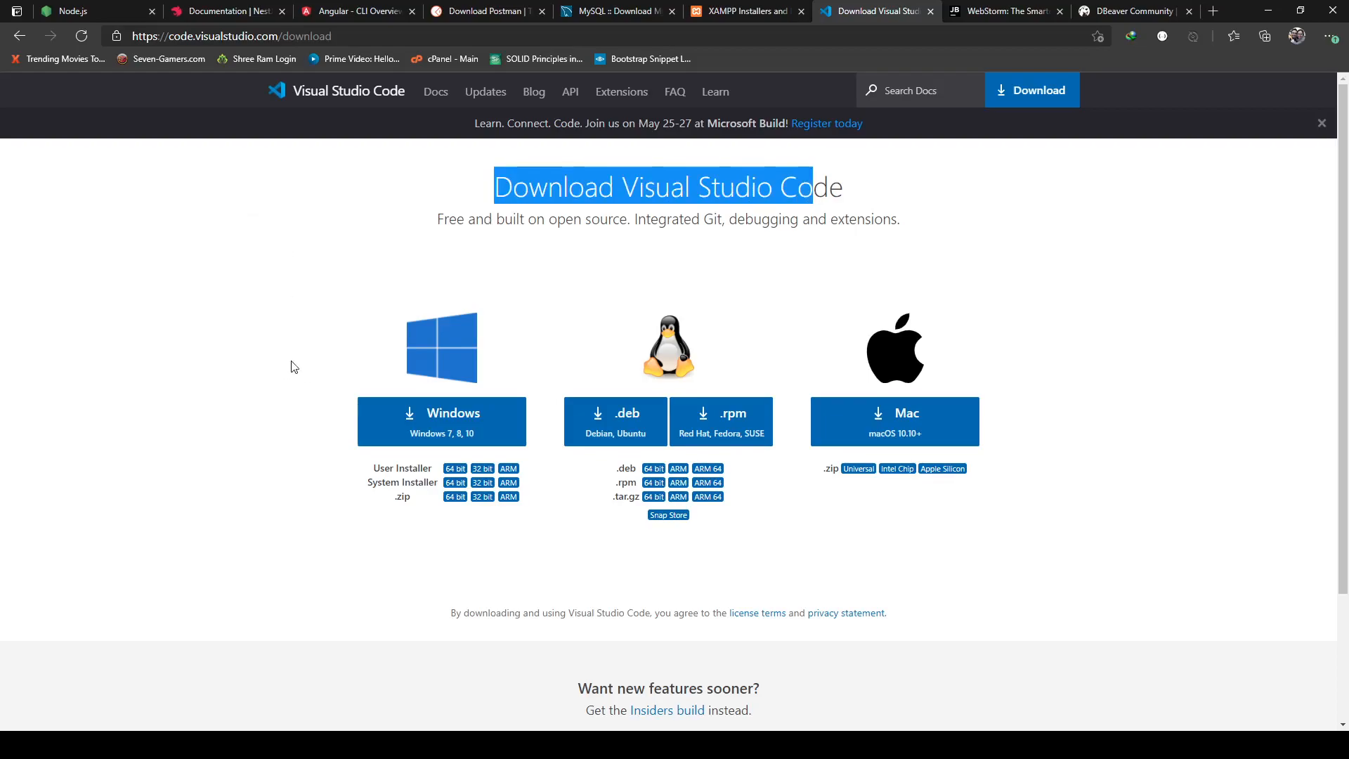
{"action": "mouse_move", "coordinate": [998, 5]}
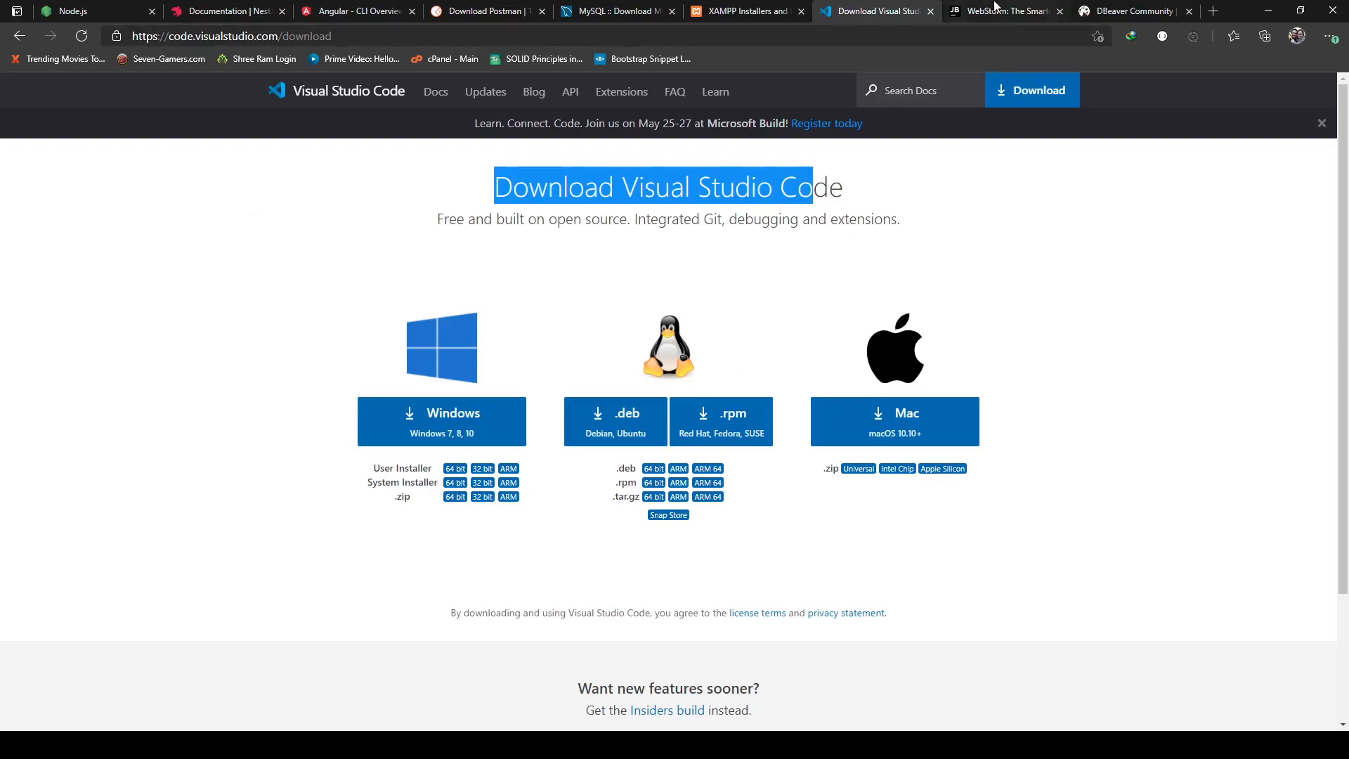
Switch to the 'WebStorm: The Smartest JavaScript IDE' tab at jetbrains.com/webstorm
{"action": "left_click", "coordinate": [1005, 11]}
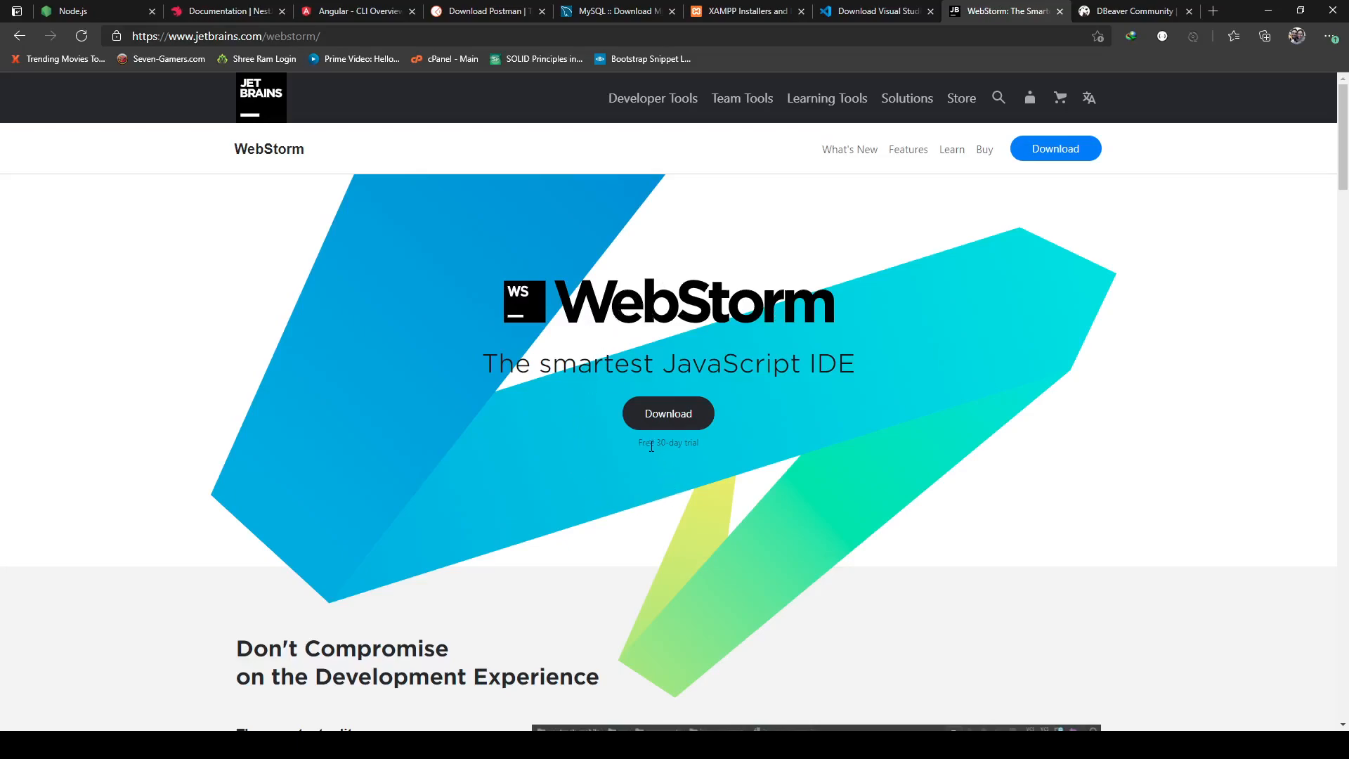
{"action": "mouse_move", "coordinate": [640, 443]}
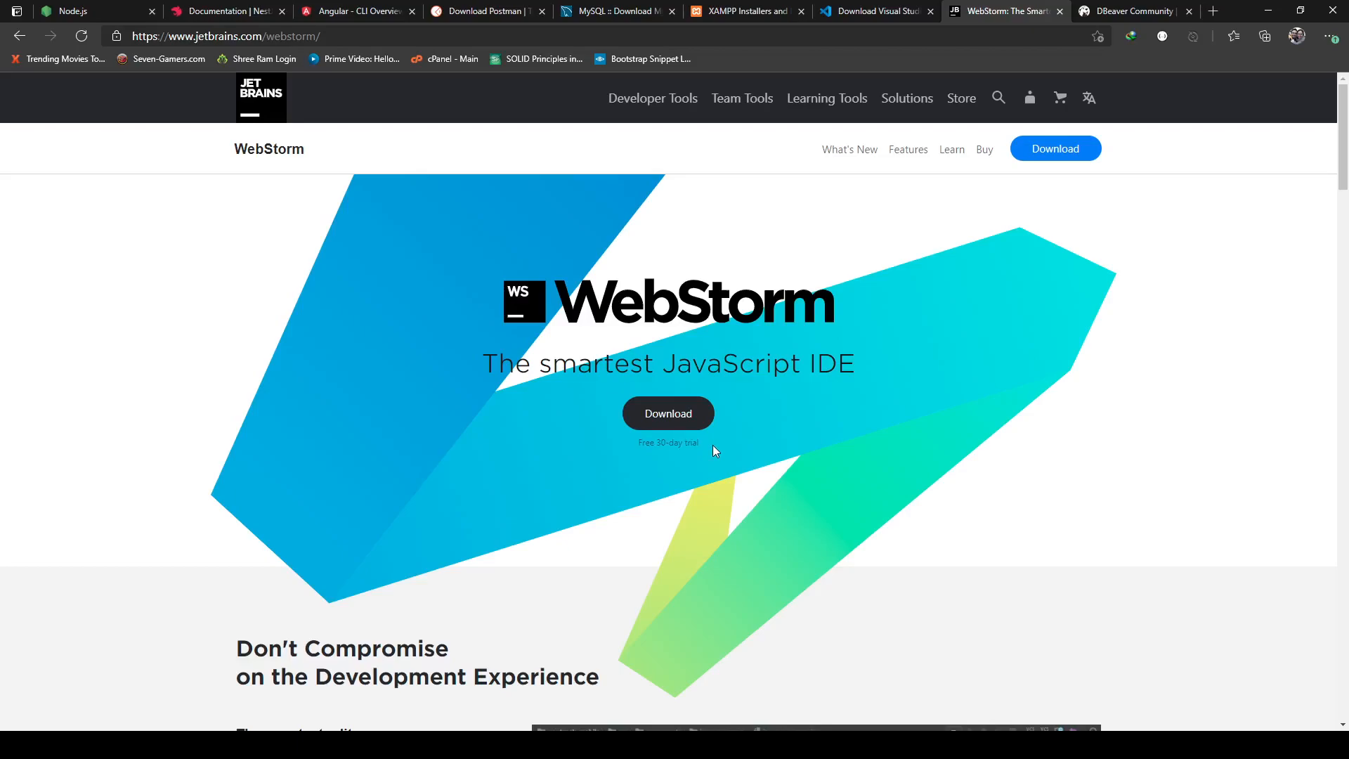
{"action": "mouse_move", "coordinate": [856, 372]}
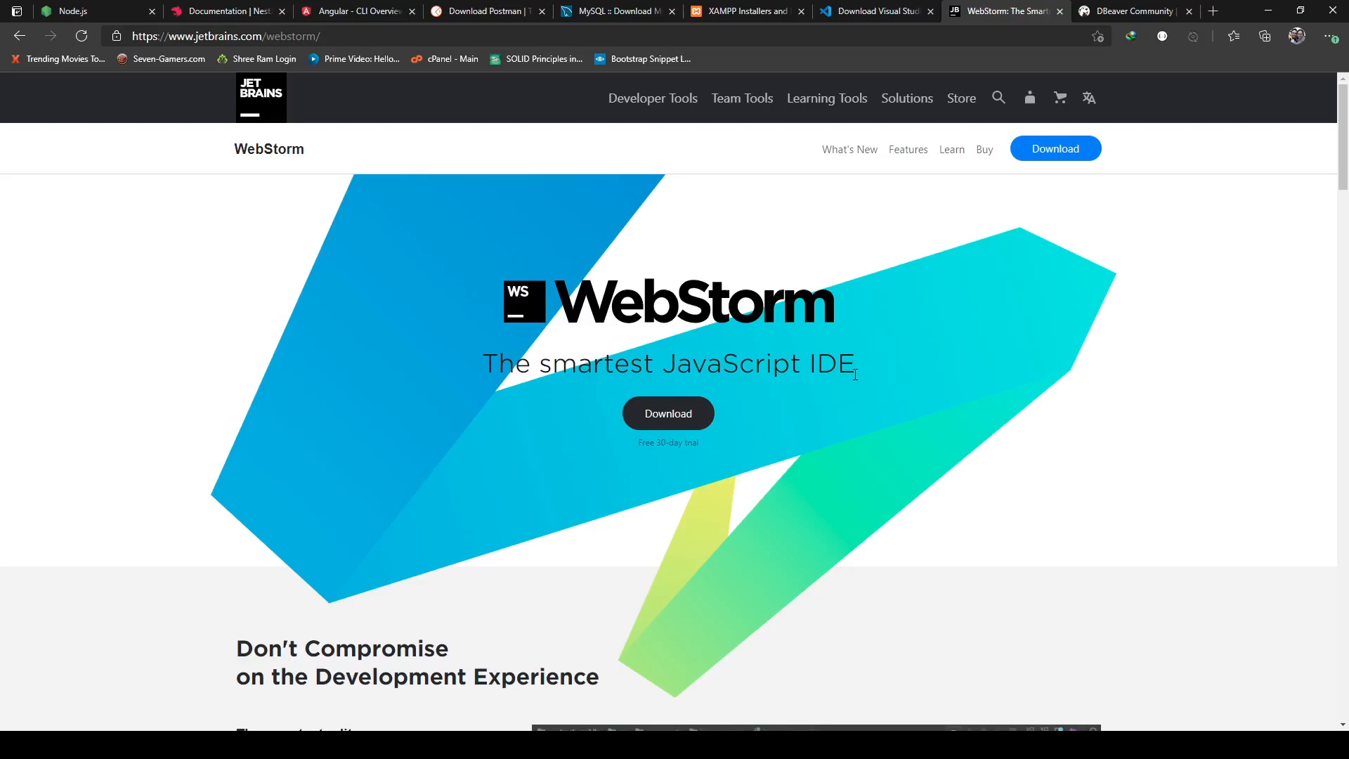
{"action": "mouse_move", "coordinate": [765, 322]}
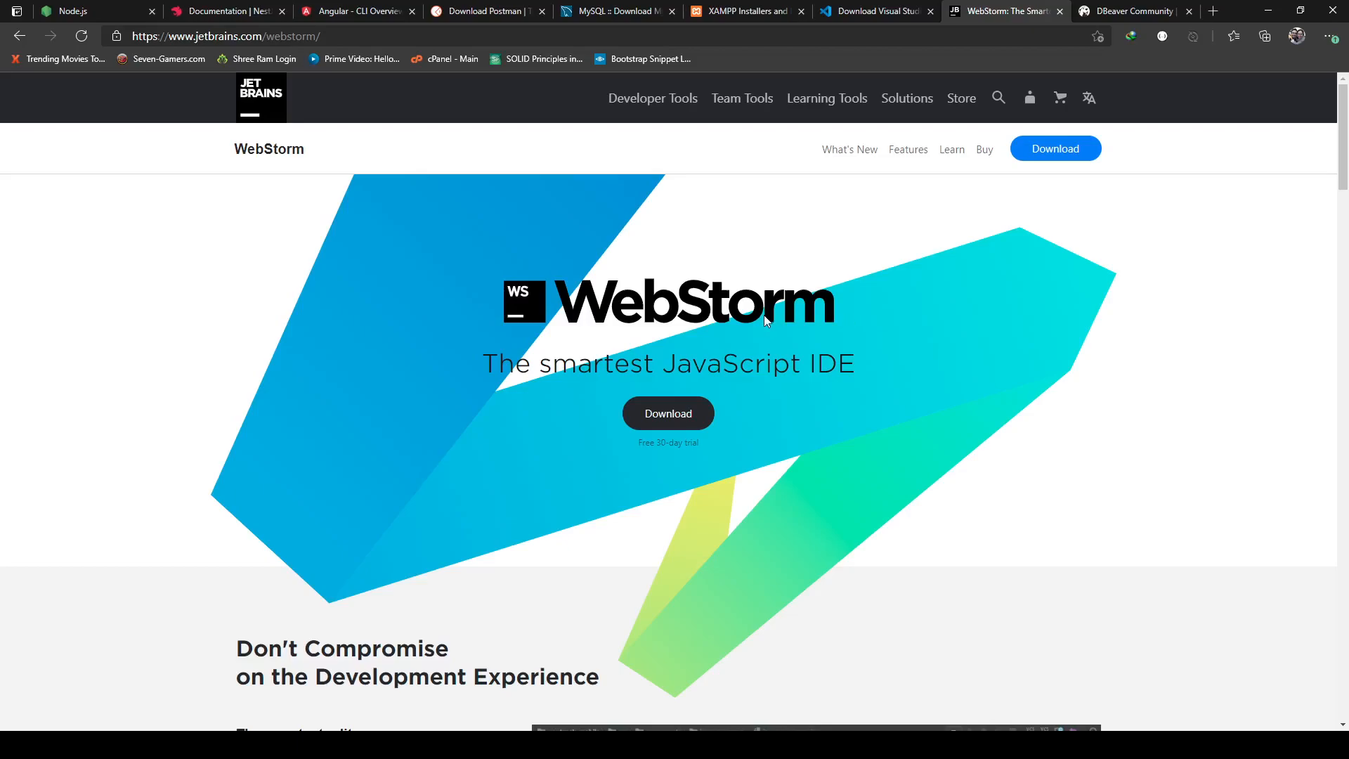
Open the DBeaver Community tab and mark 'MySQL' in the Universal Database Tool description
{"action": "left_click", "coordinate": [1136, 11]}
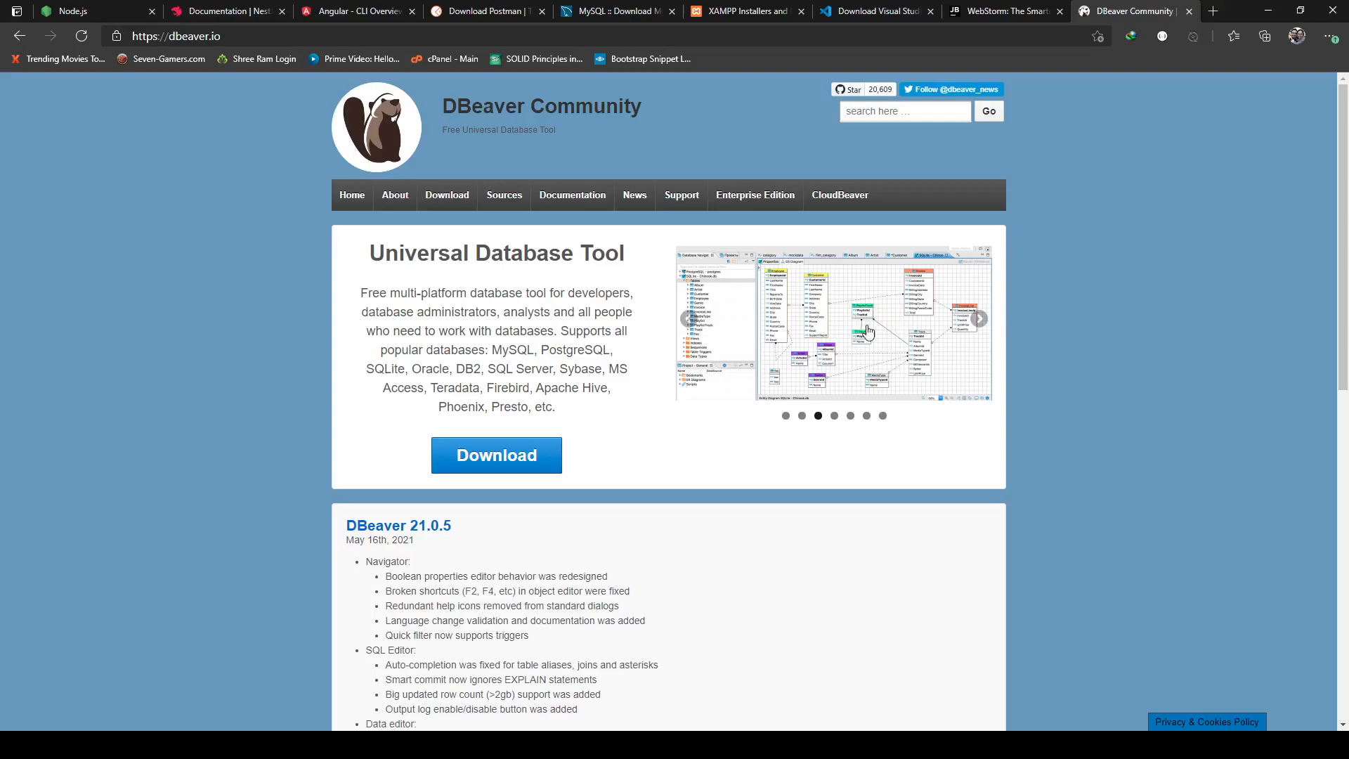
{"action": "mouse_move", "coordinate": [806, 304]}
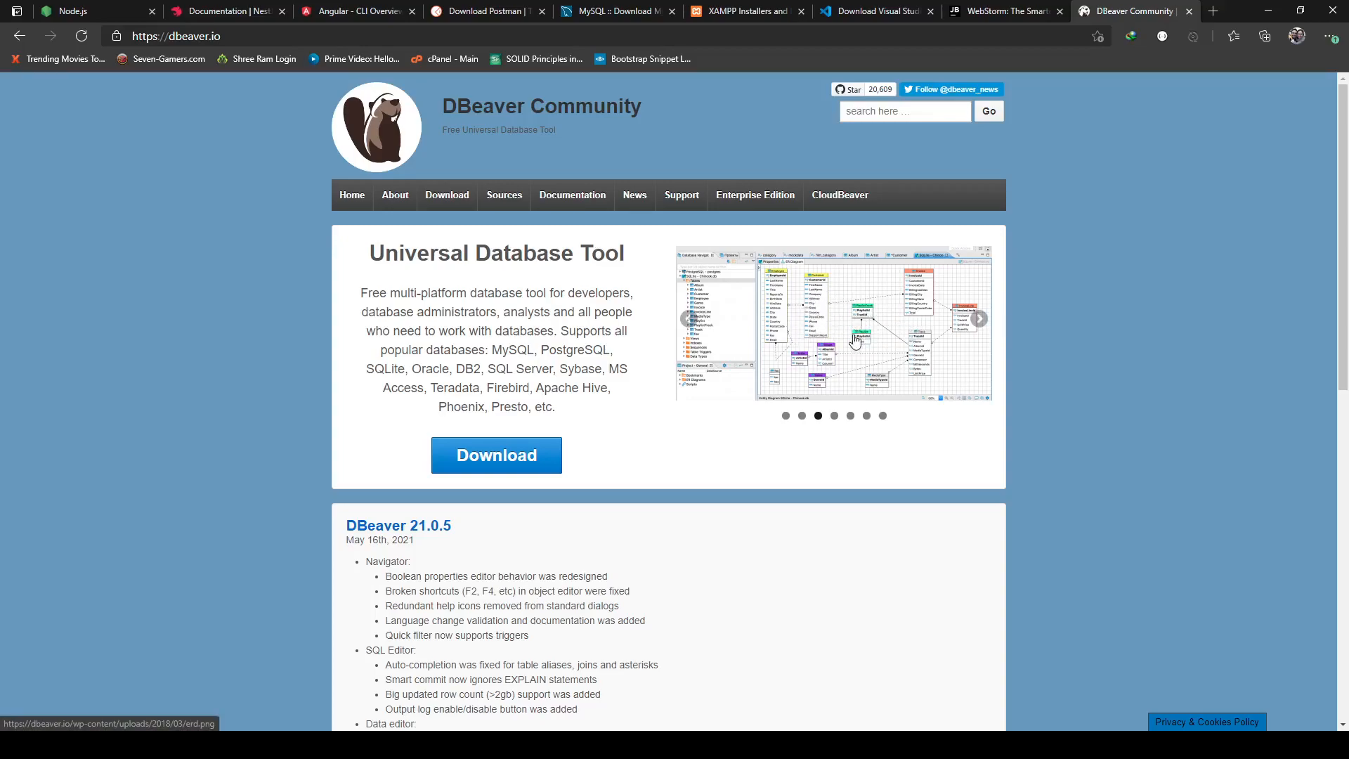
{"action": "mouse_move", "coordinate": [804, 321]}
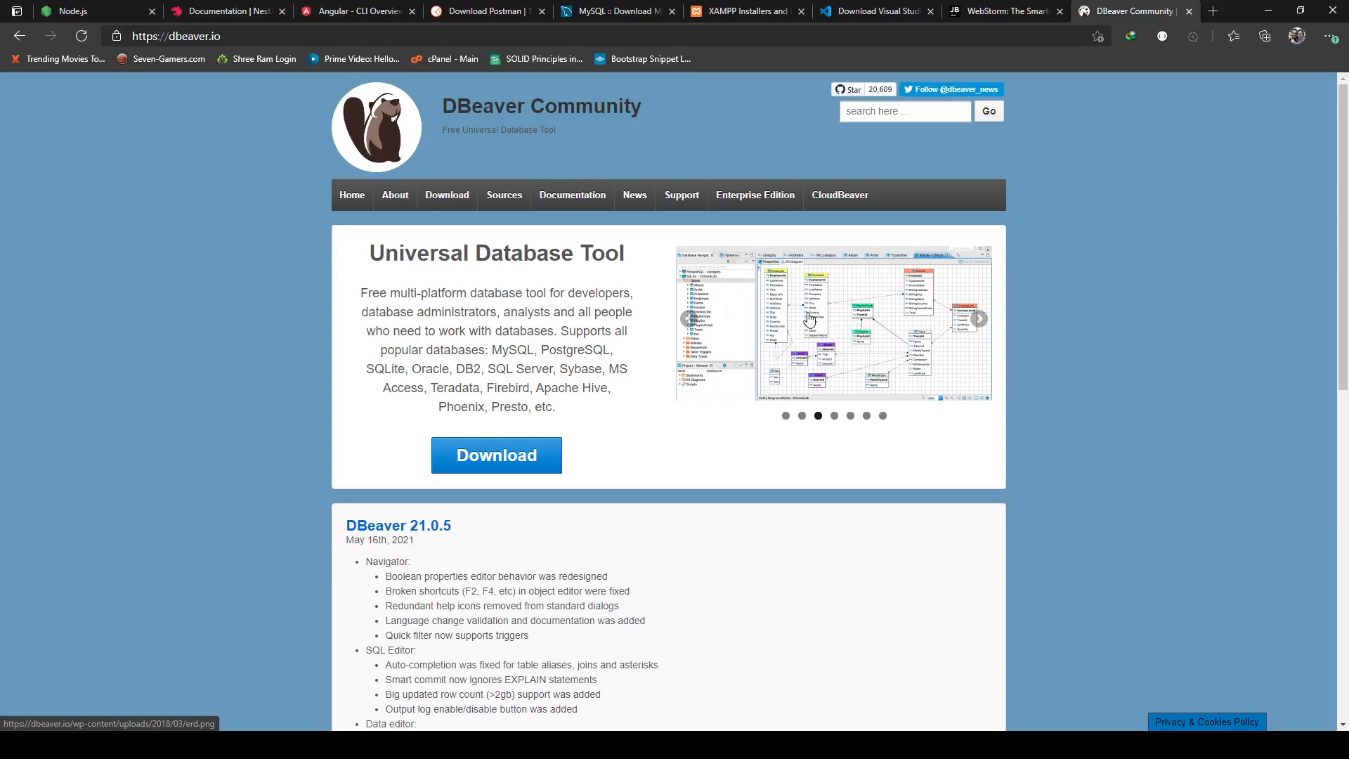
{"action": "mouse_move", "coordinate": [499, 350]}
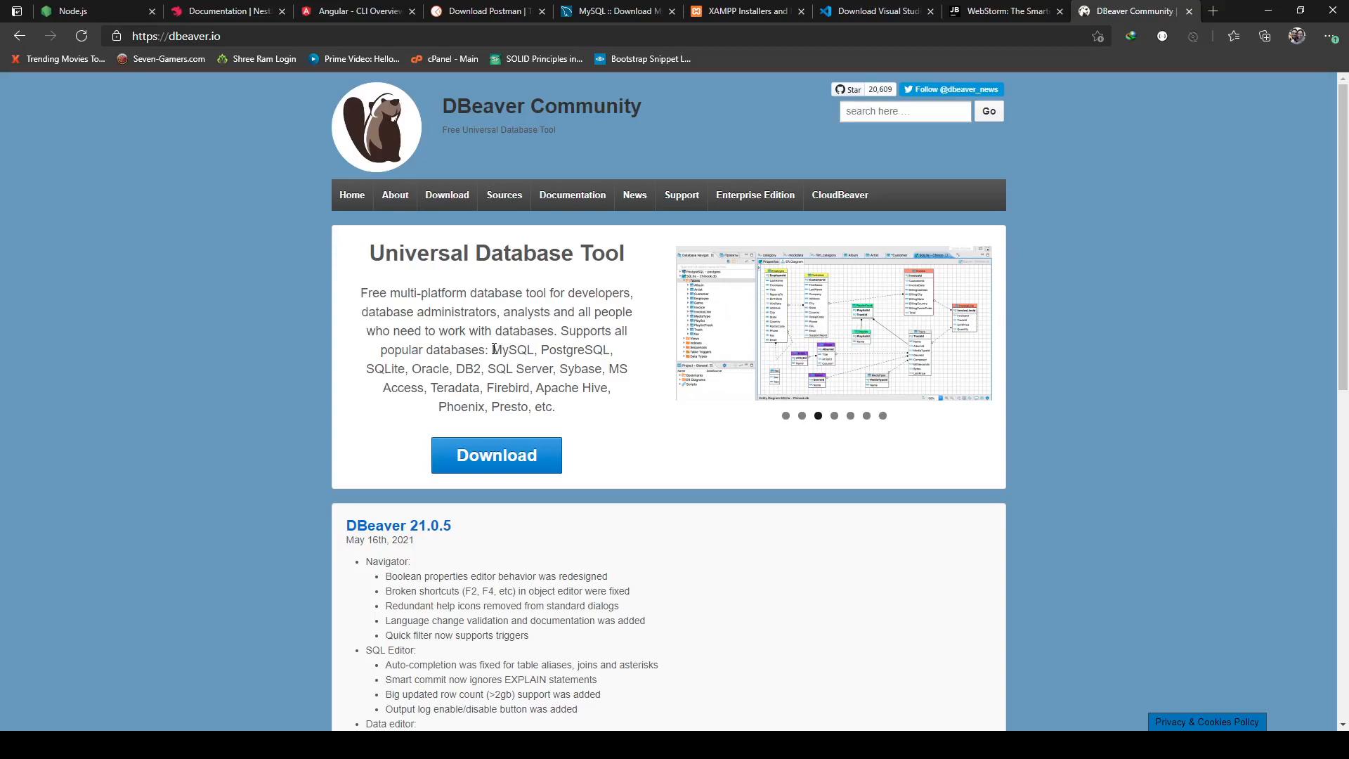
{"action": "double_click", "coordinate": [513, 350]}
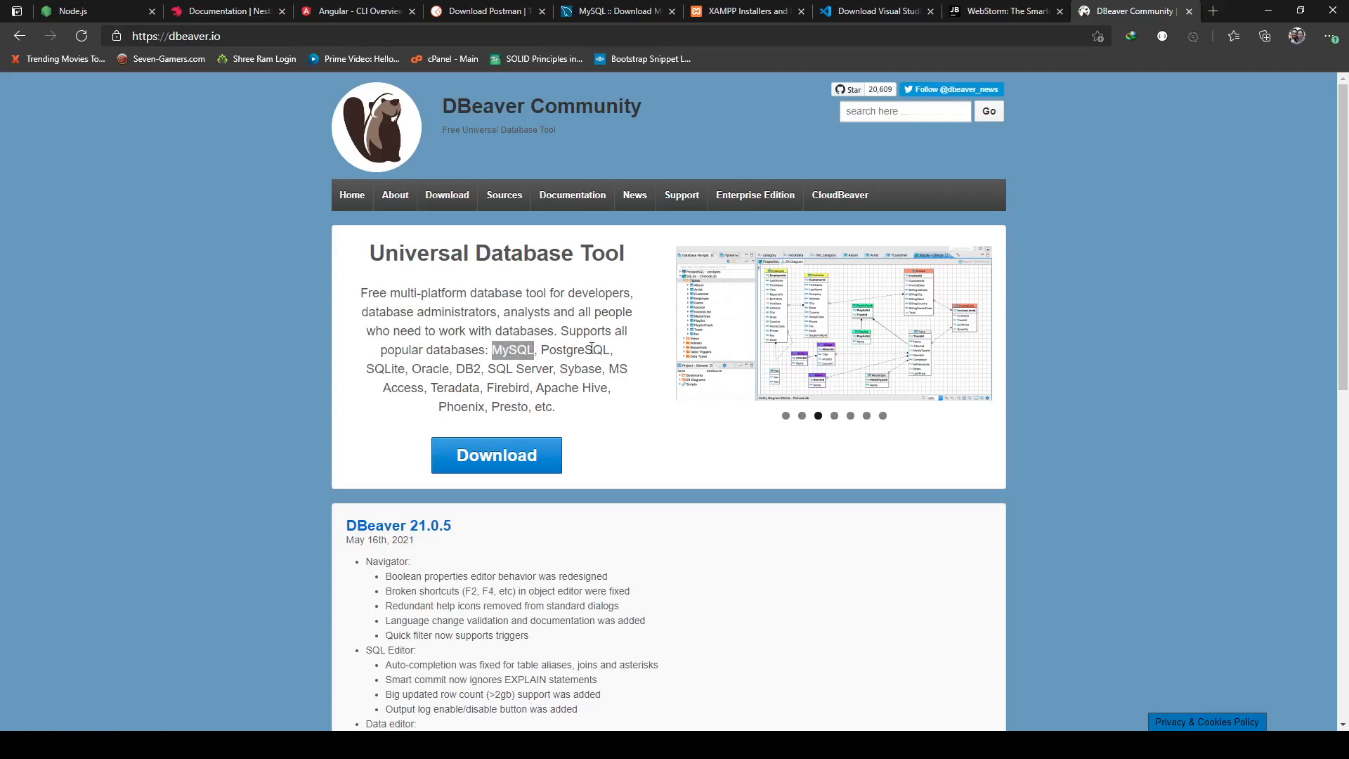
{"action": "mouse_move", "coordinate": [468, 331]}
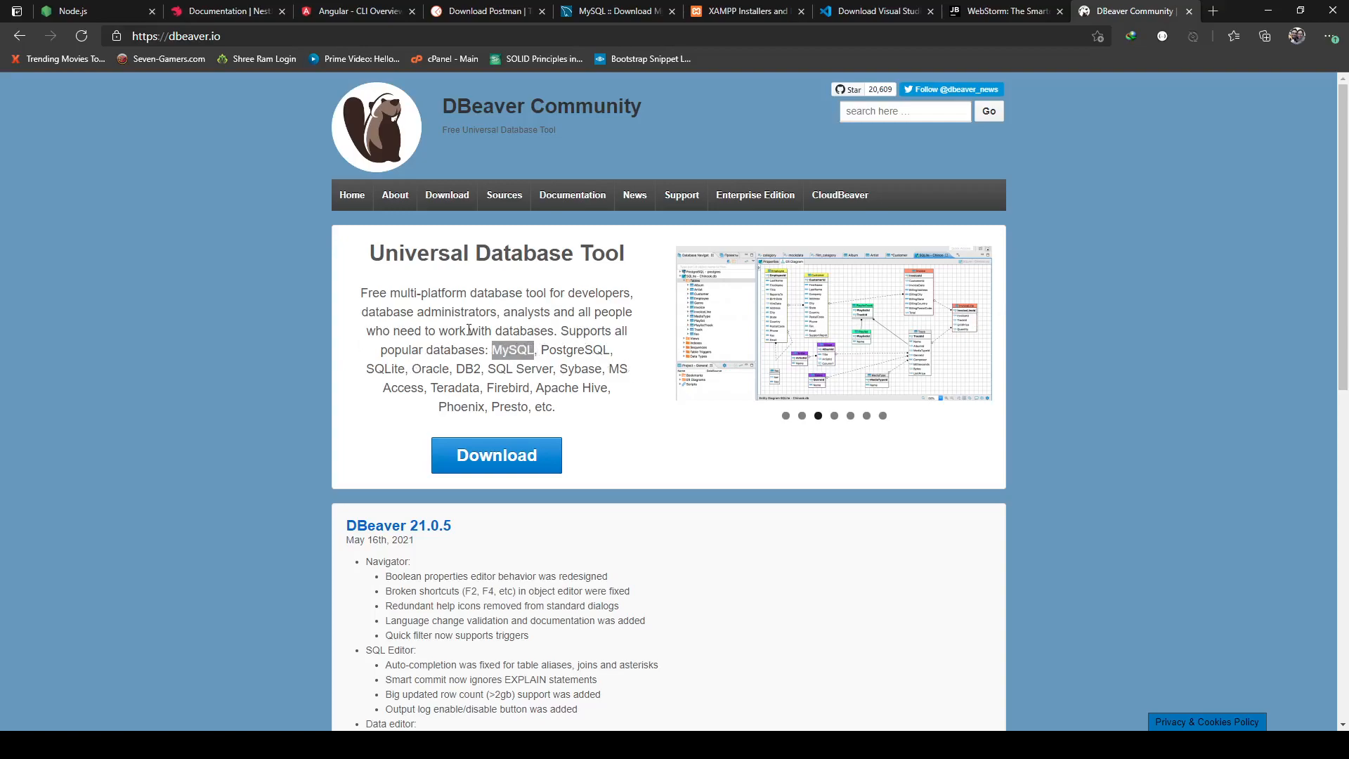
{"action": "mouse_move", "coordinate": [617, 293]}
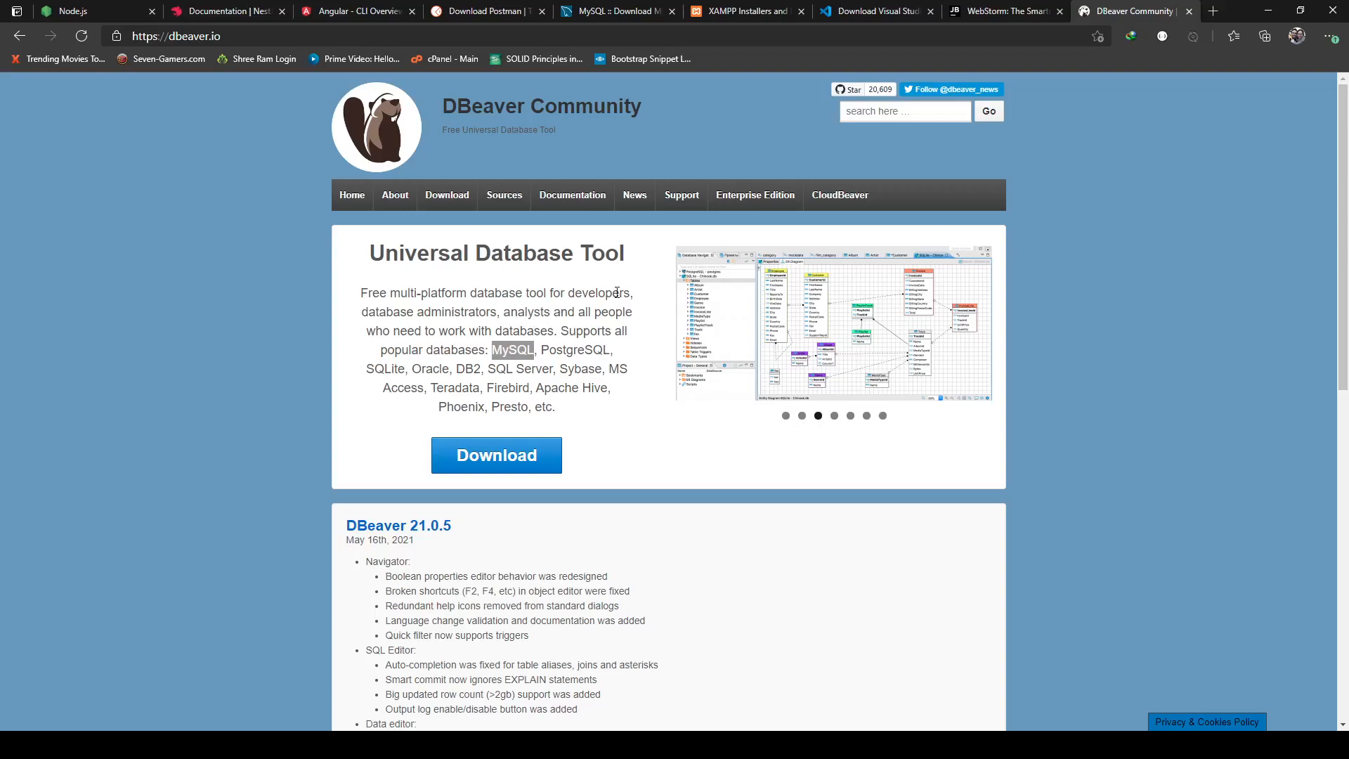